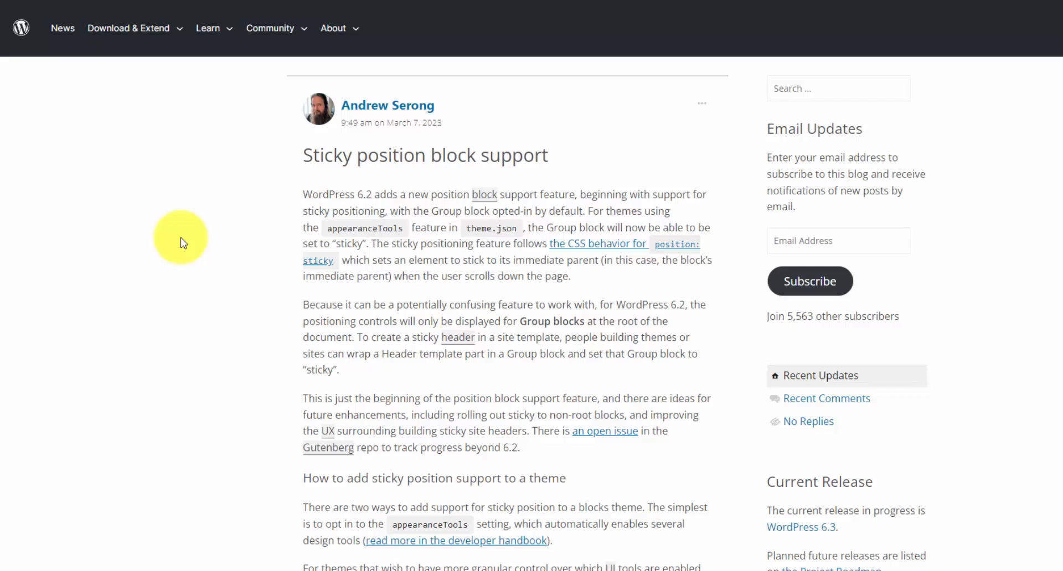
mouse_move(312, 207)
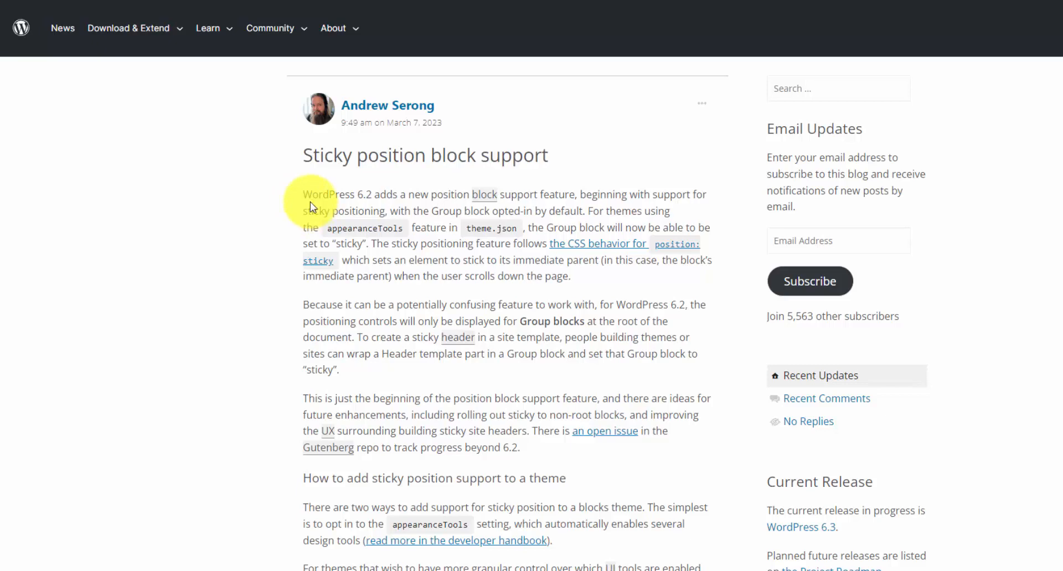
Step: Read the sticky position block support post on make.wordpress.org/core, then switch to the Forever Films dashboard
scroll(down, 3)
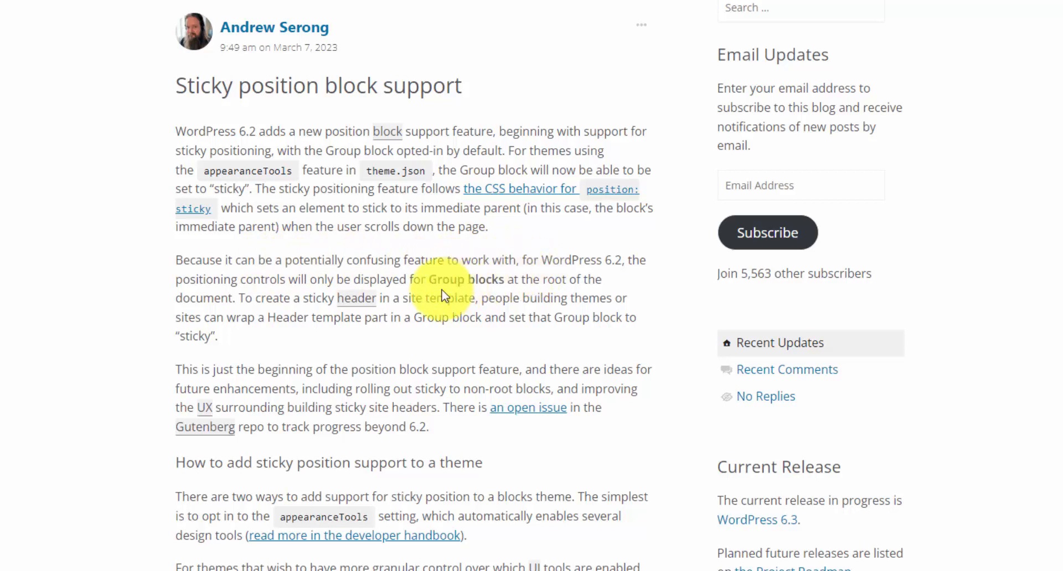
drag(431, 279, 597, 279)
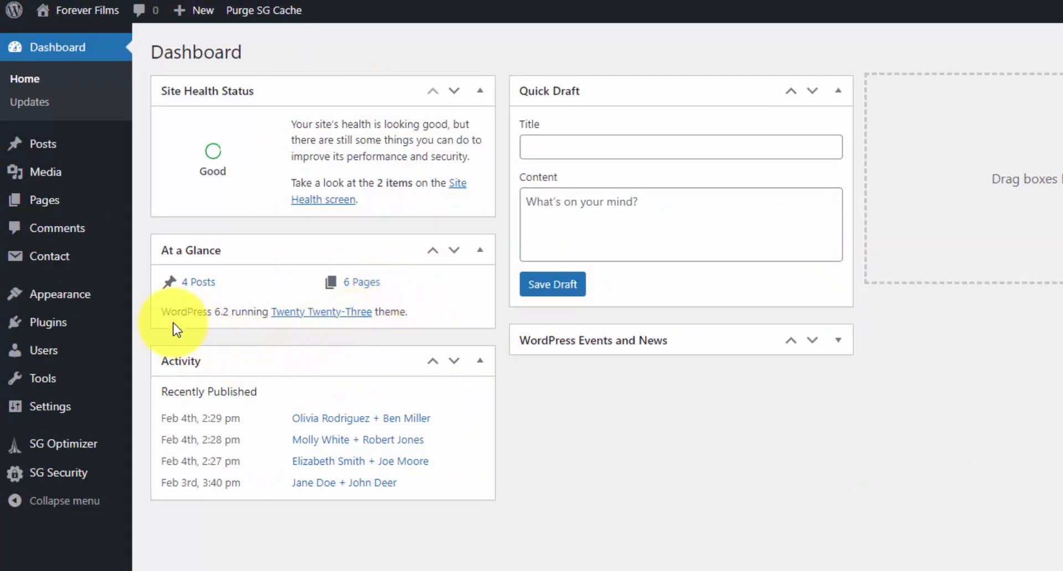
mouse_move(58, 294)
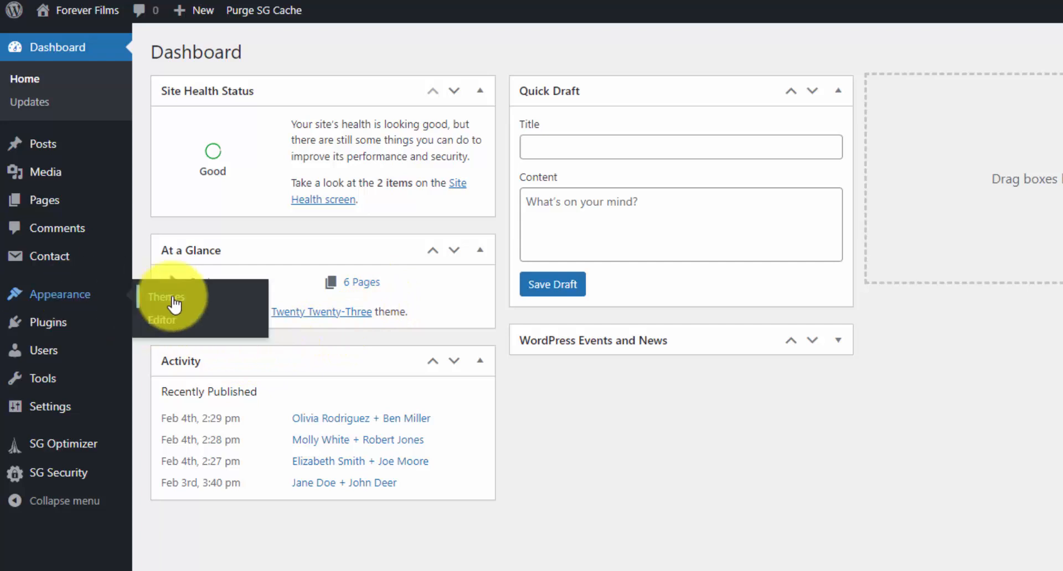
Step: From Appearance > Editor, list the templates and choose the Front Page template
click(162, 320)
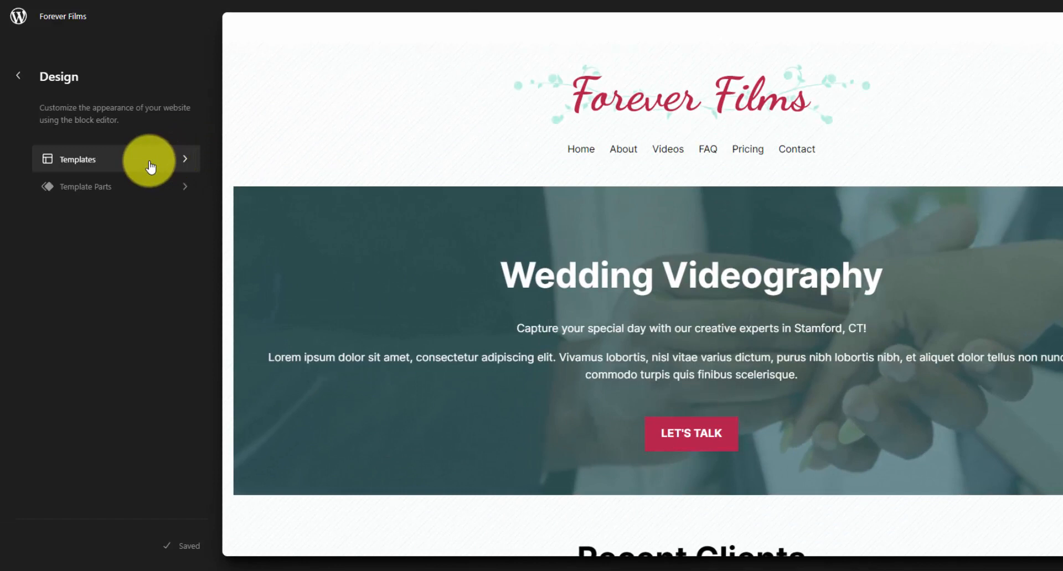
click(78, 158)
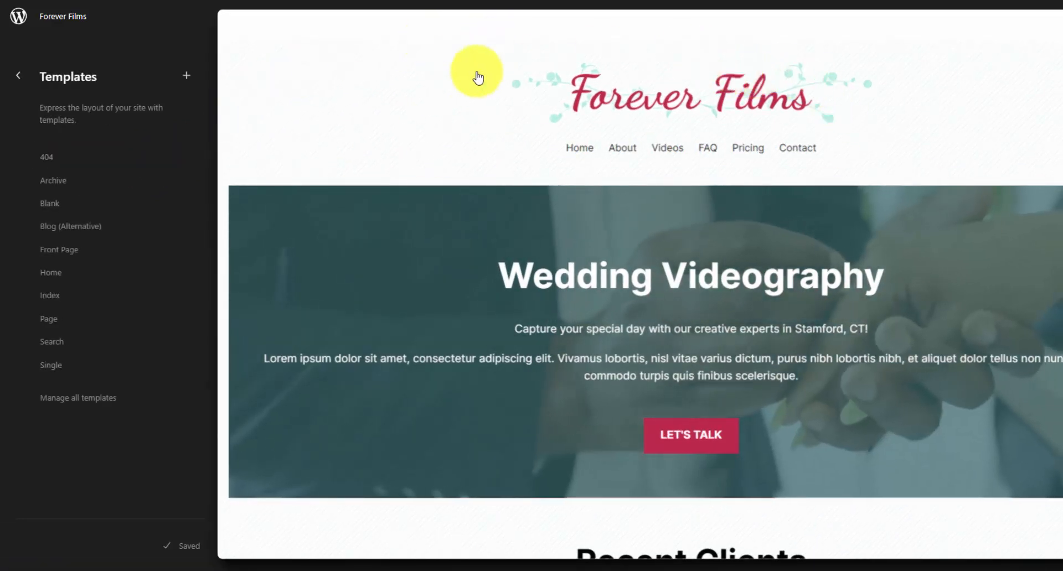
click(18, 75)
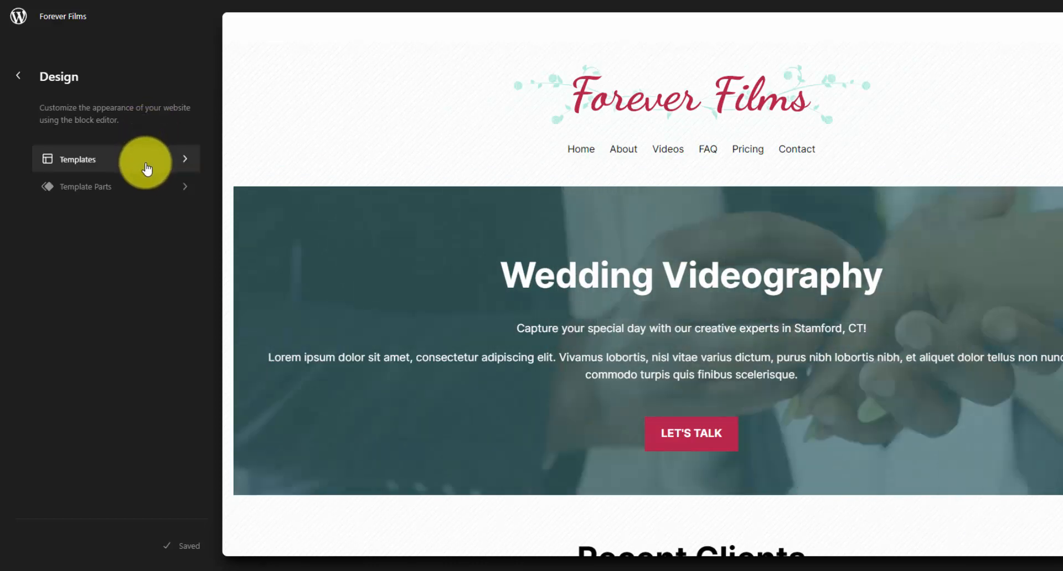
click(77, 159)
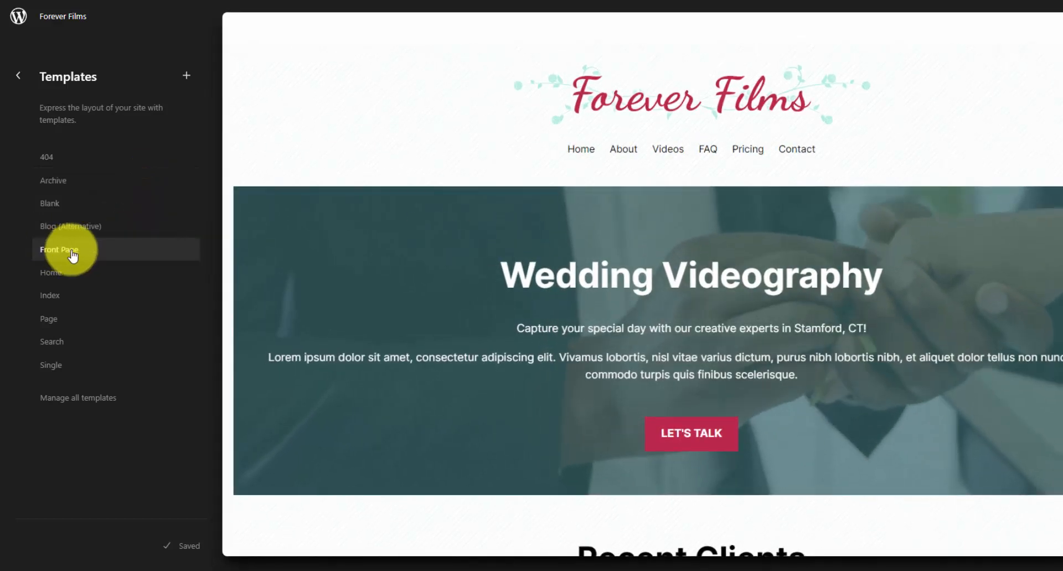
click(60, 249)
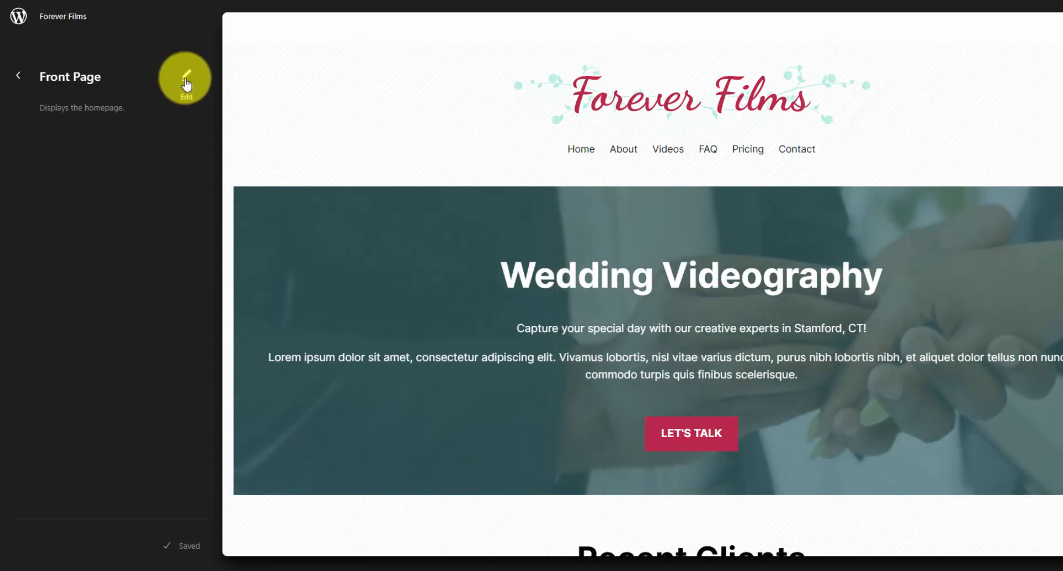
Step: Enter edit mode and expand List View to show Header, Cover, Group and Footer
click(185, 78)
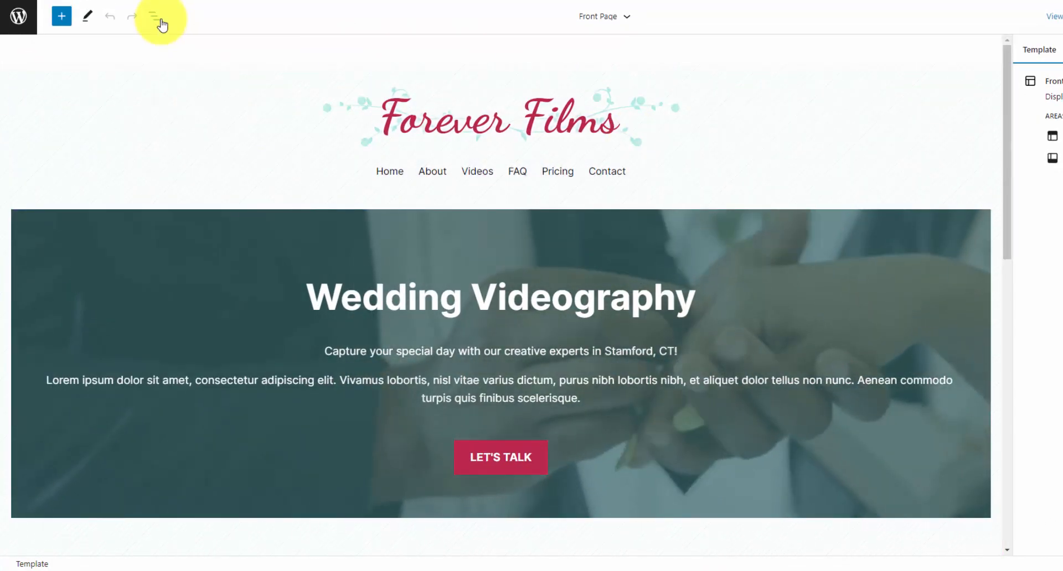
click(153, 15)
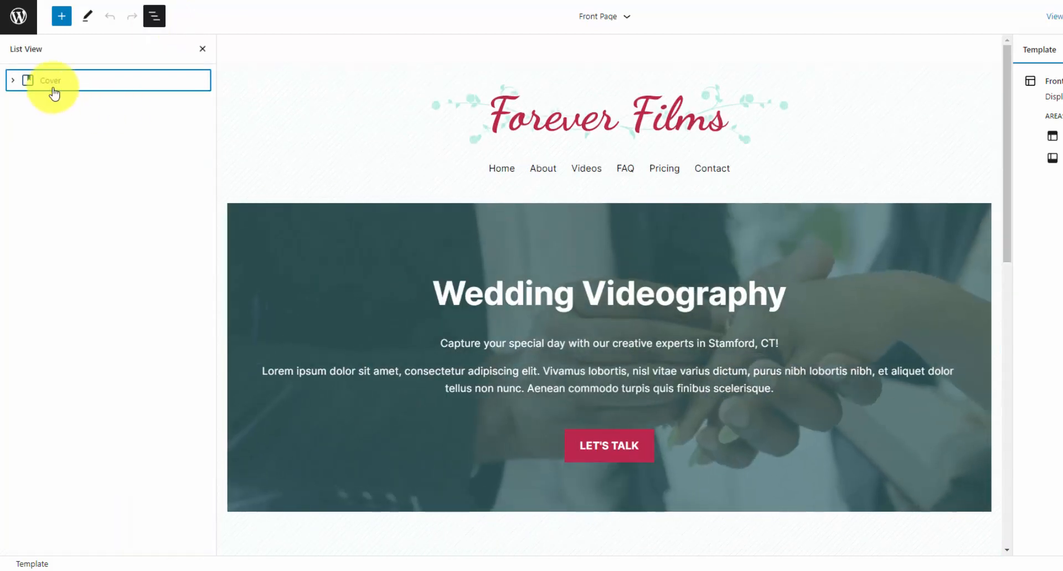
click(13, 80)
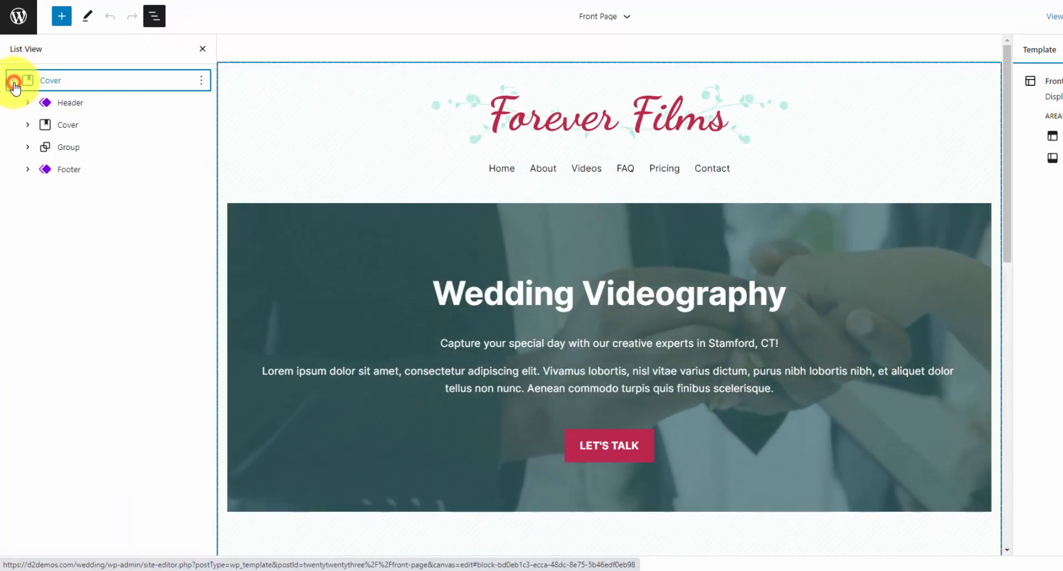
click(13, 81)
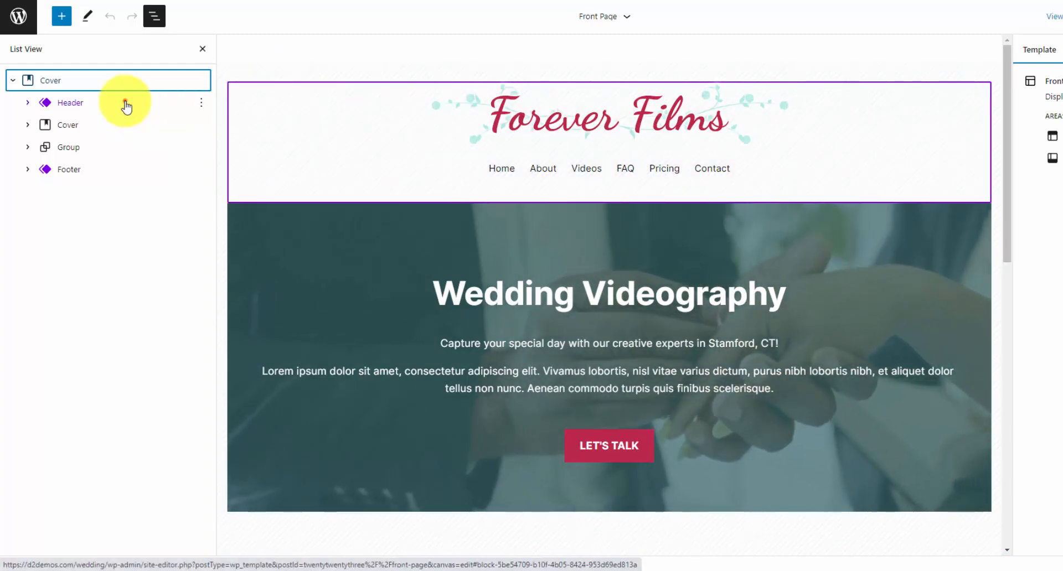
Step: Select the Header template part and use its options menu to wrap it in a Group block
click(69, 101)
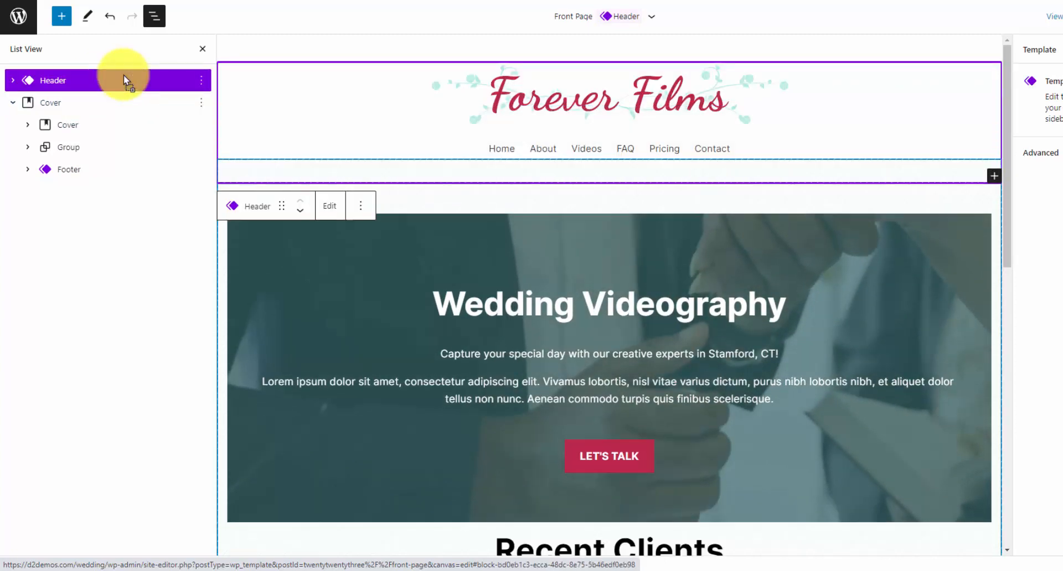
mouse_move(201, 80)
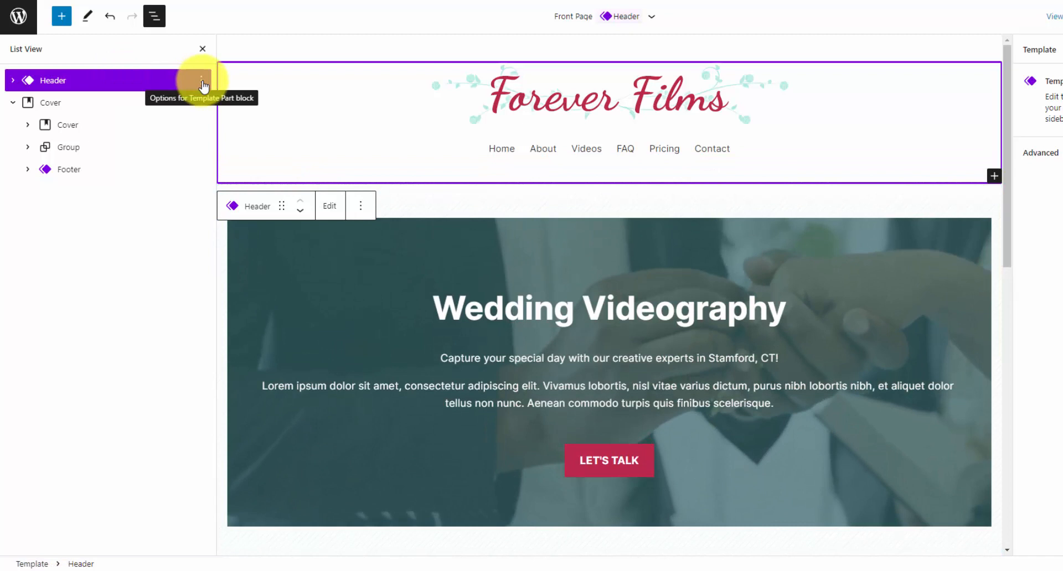
click(202, 80)
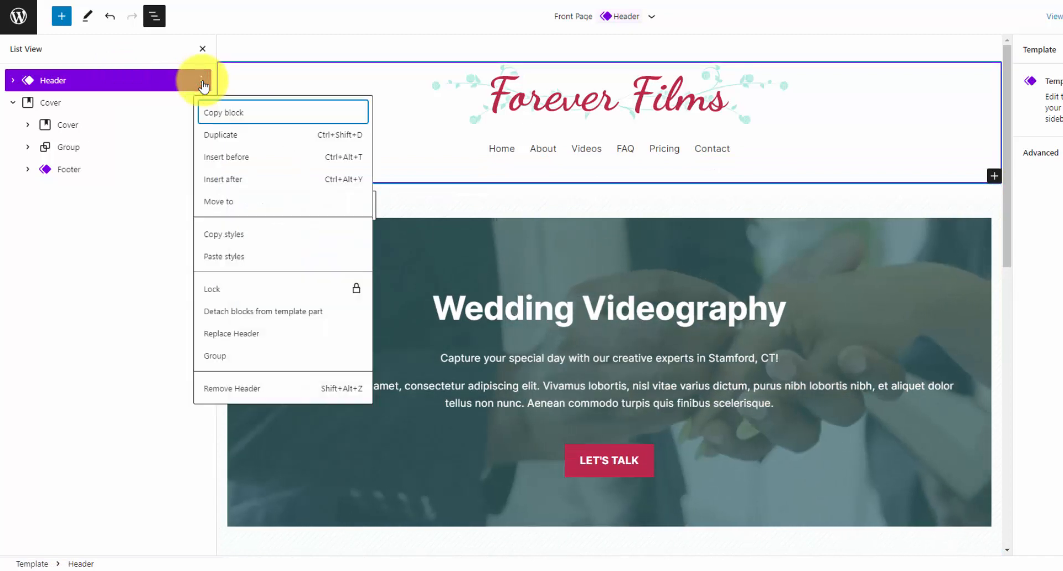
click(214, 356)
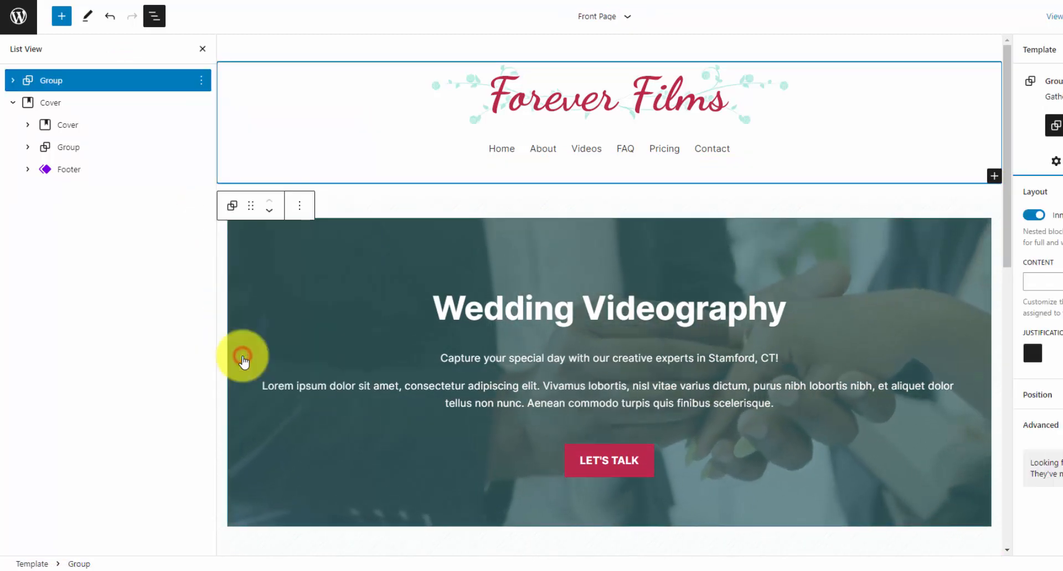
click(51, 80)
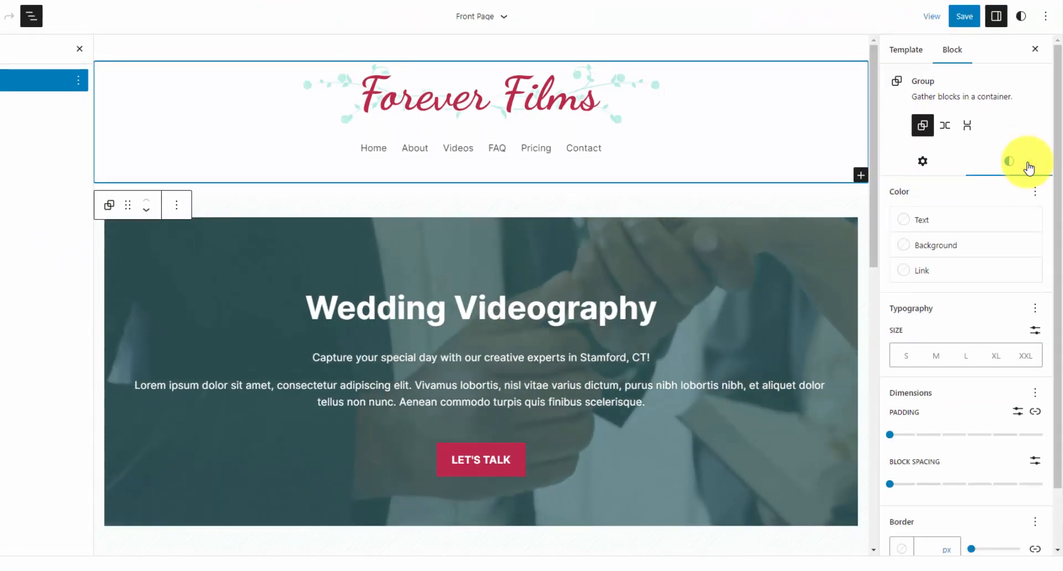
click(1008, 162)
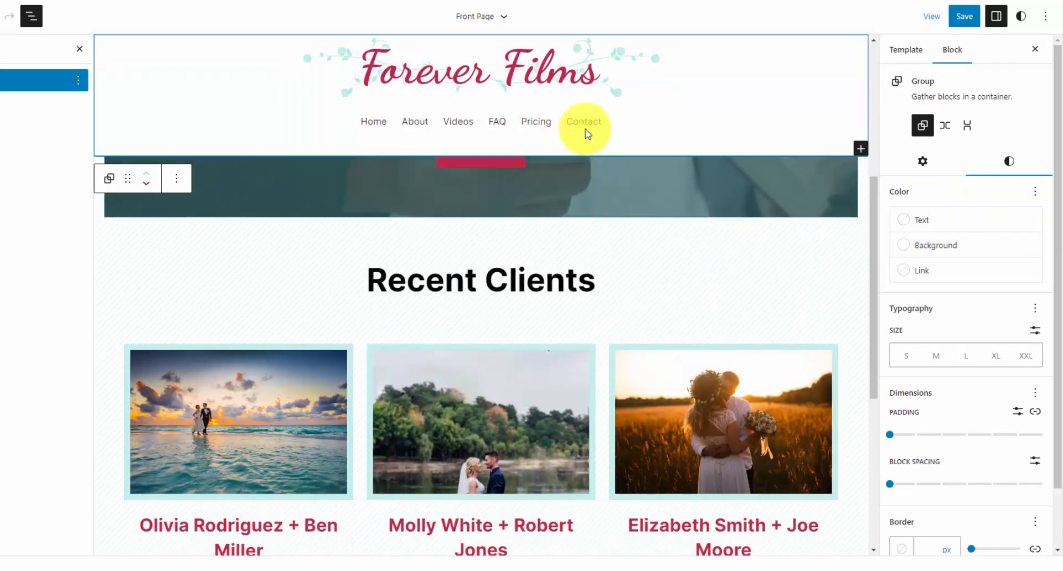
scroll(down, 3)
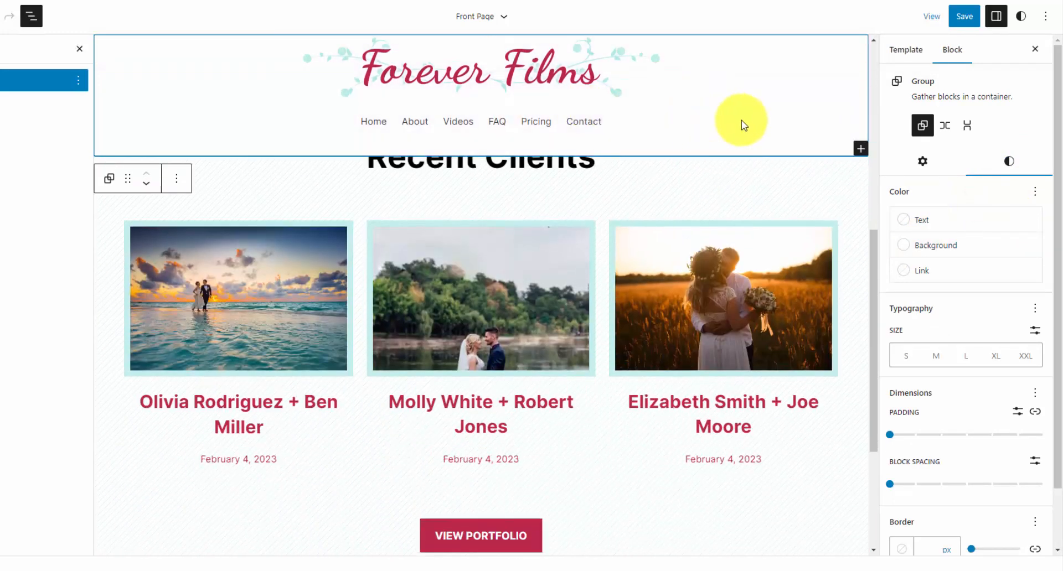